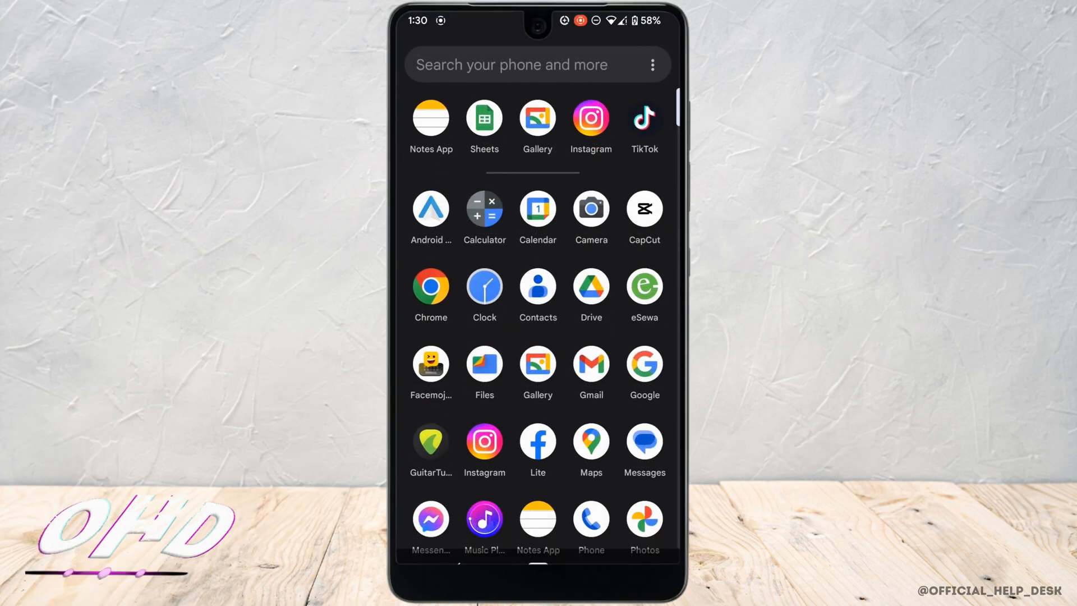
Step: Launch Google Maps from the app drawer
click(589, 442)
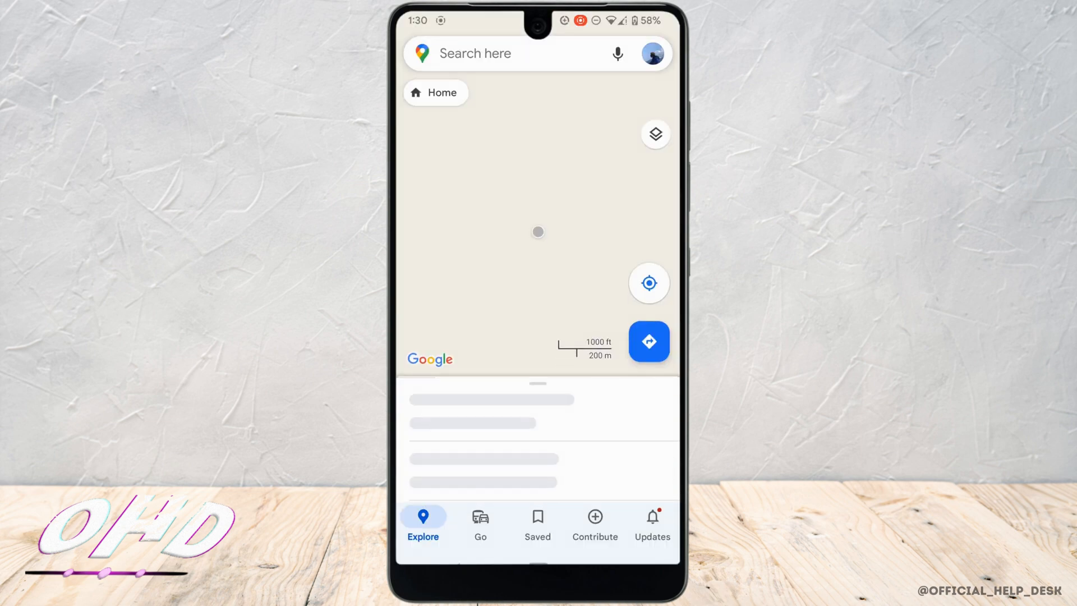
Step: Search for 'sydney' and select Sydney Airport to show its place details
click(522, 54)
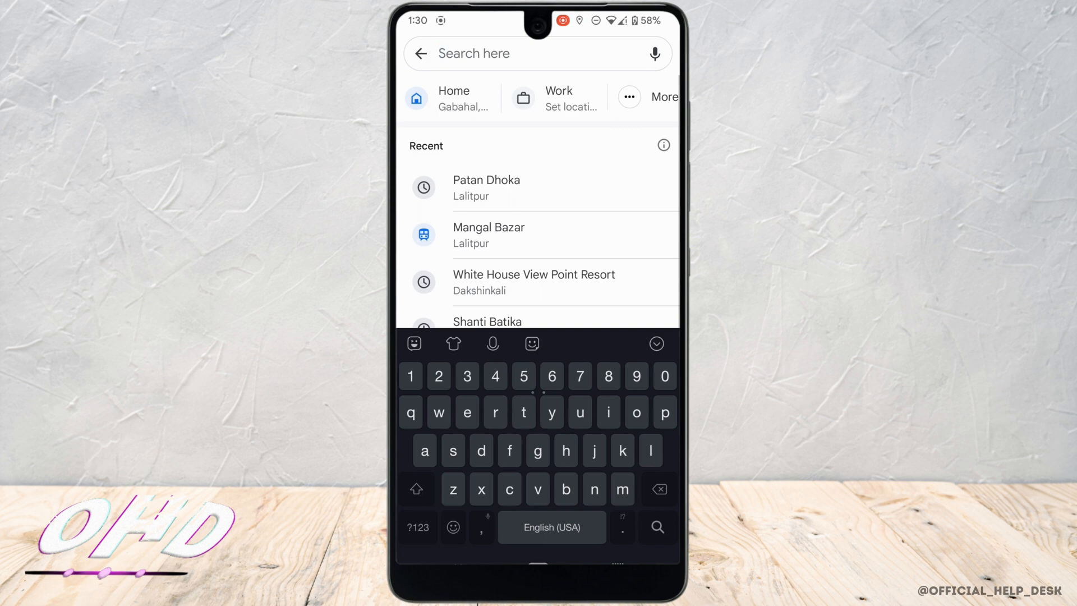
text(sydney)
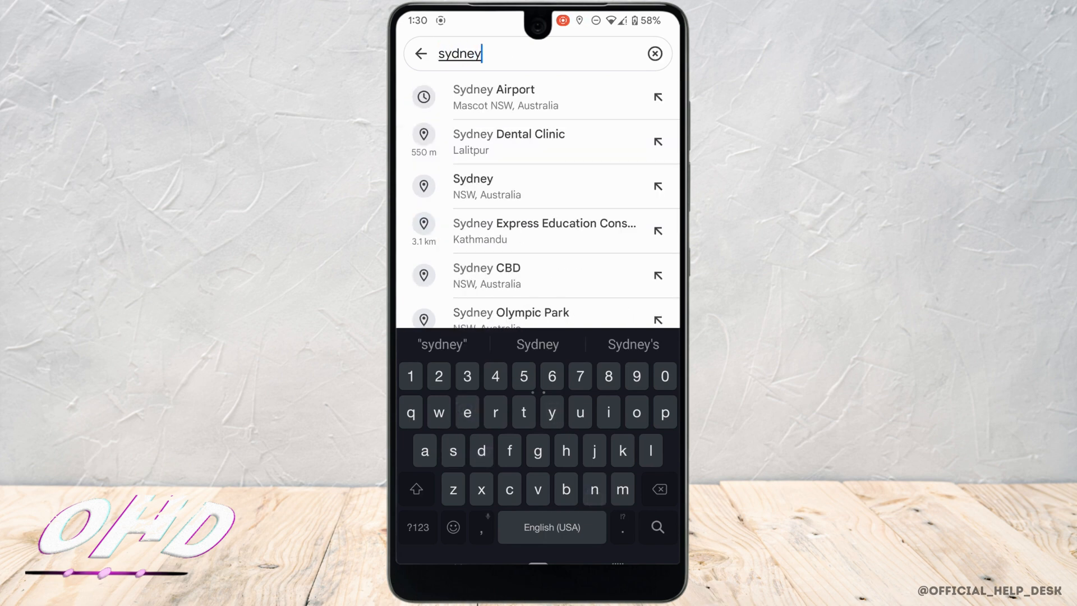
click(493, 96)
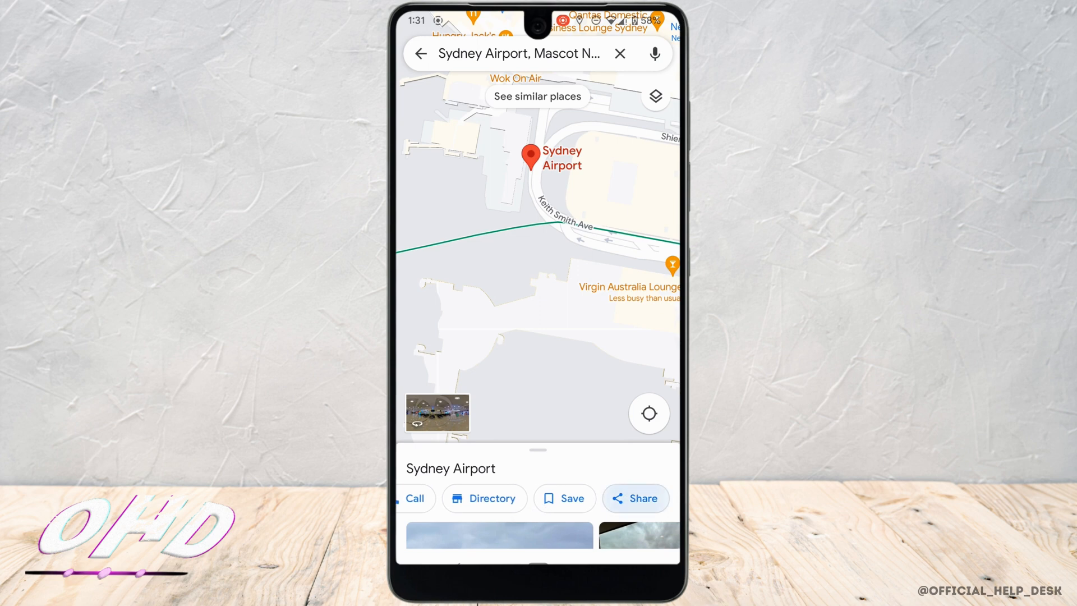
Step: Share the Sydney Airport location to copy its link
click(635, 498)
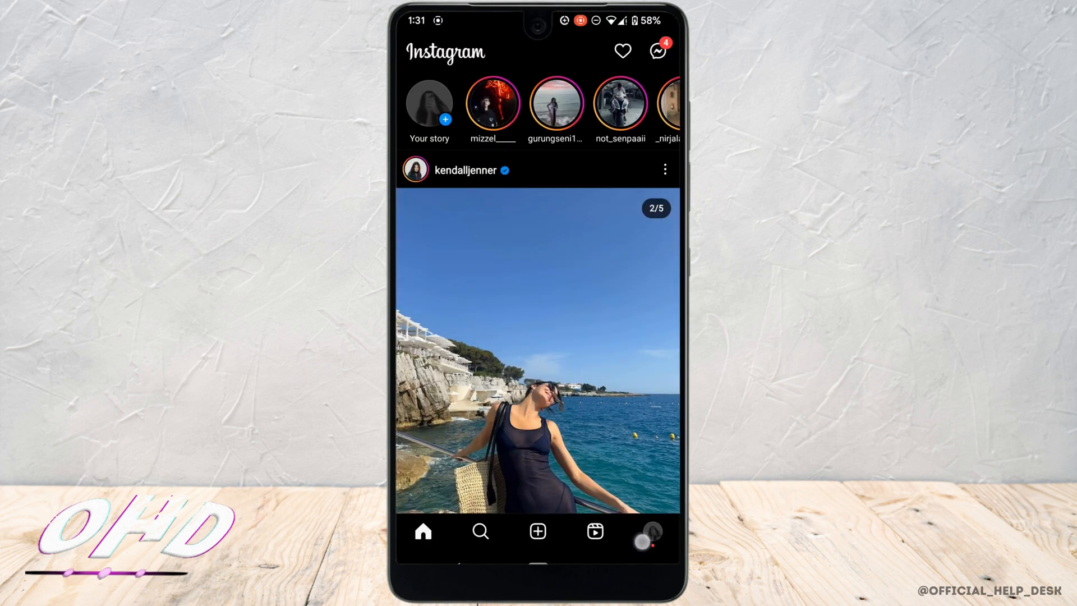
Step: Go to your Instagram profile and reach the Edit profile links screen
click(650, 531)
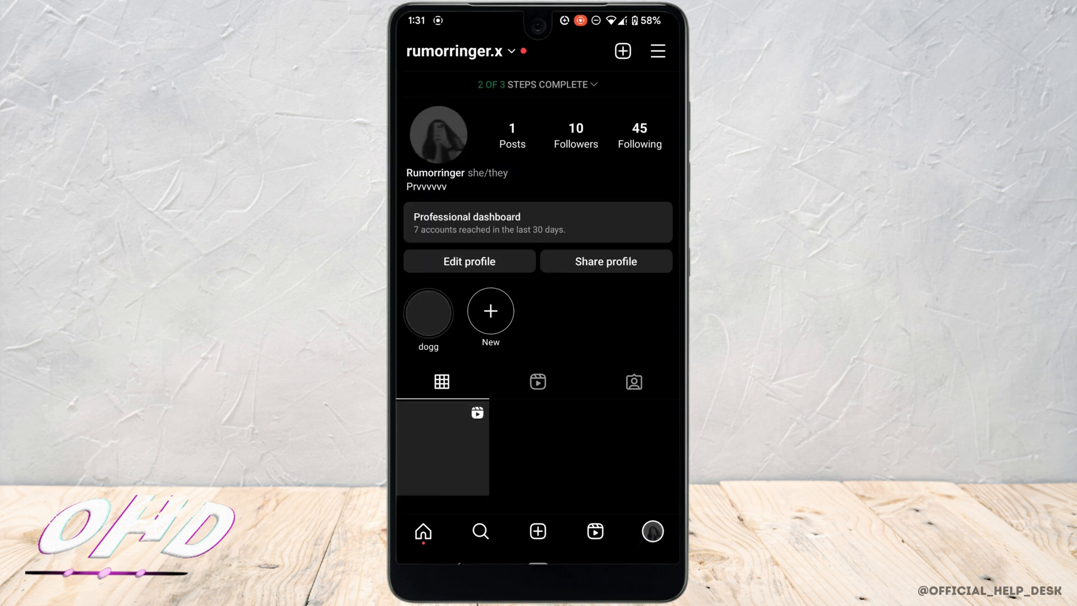
click(469, 261)
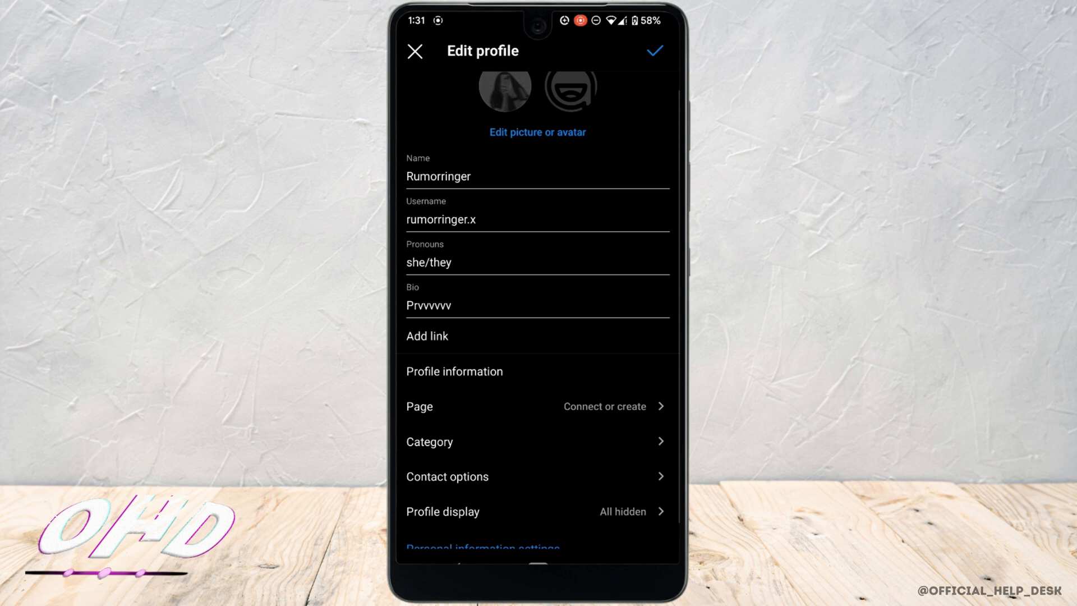
click(427, 335)
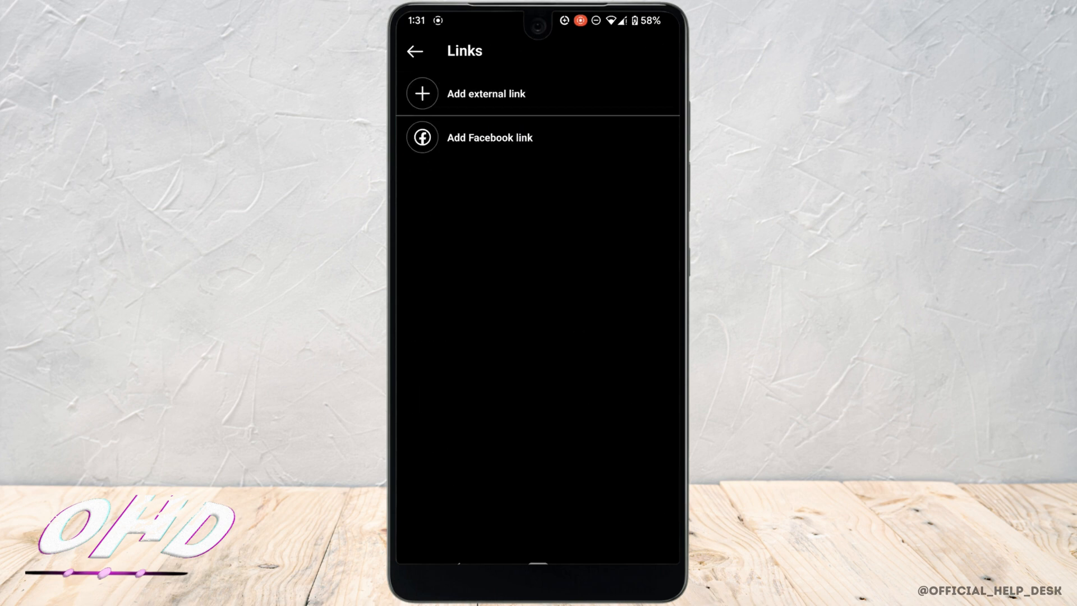
click(486, 93)
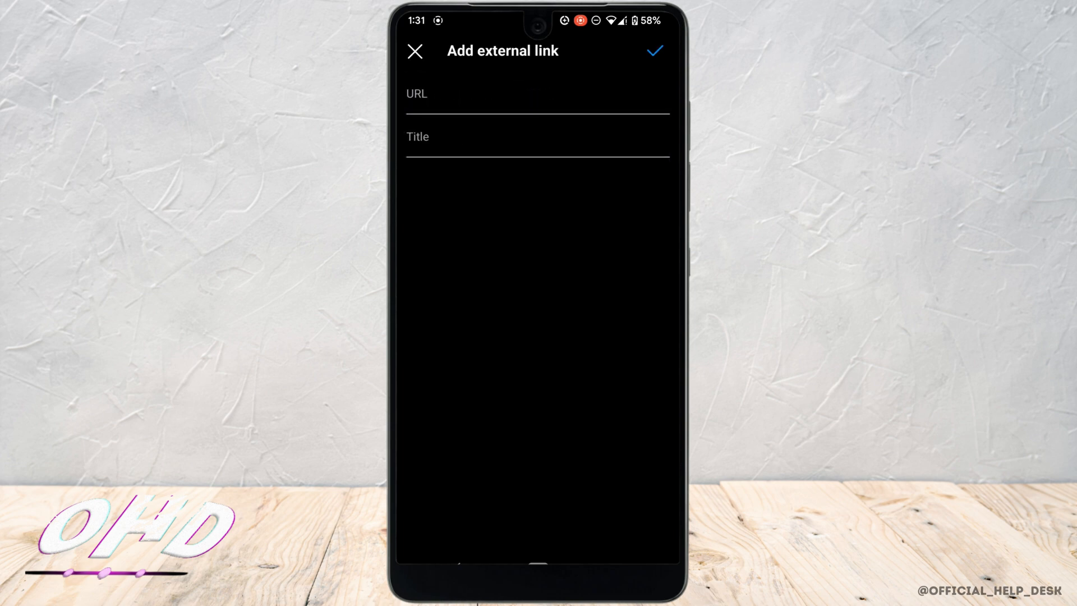
click(537, 103)
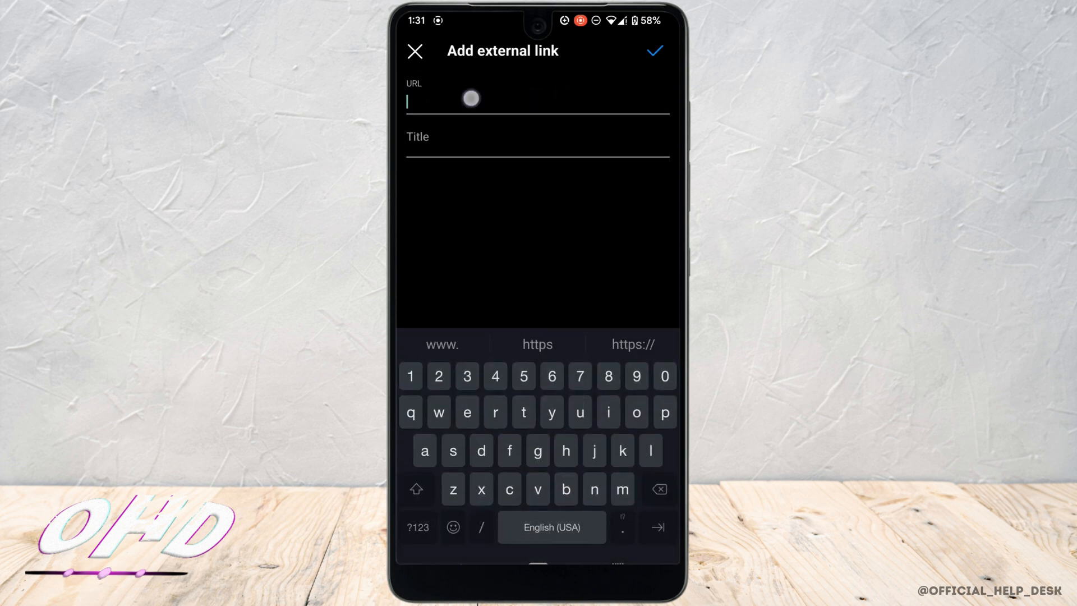
text(https://maps.app.goo.gl/tkrenGjPUxCHNcke7)
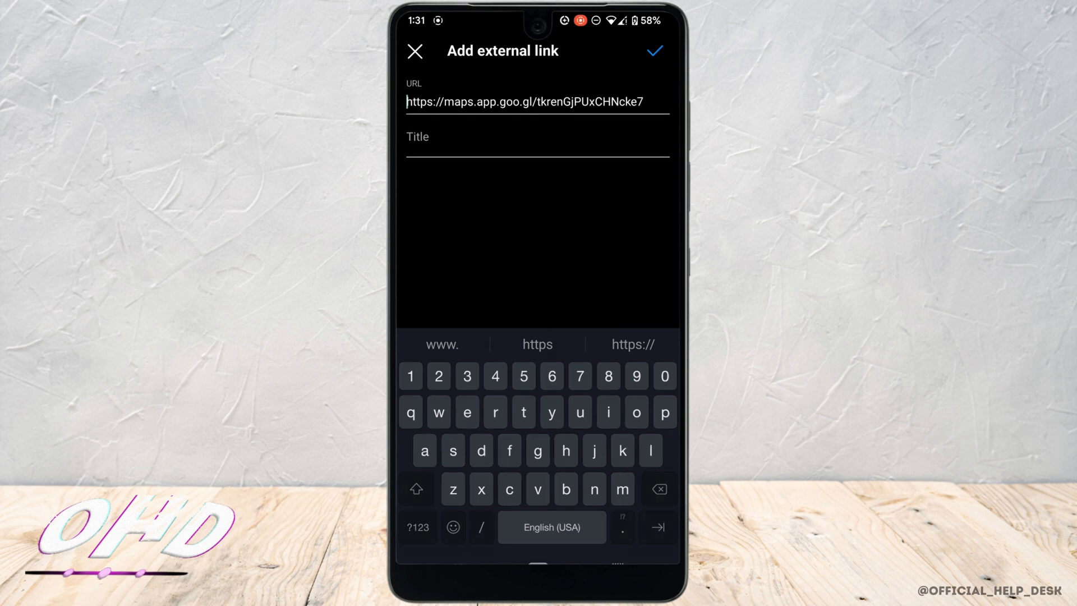
click(652, 51)
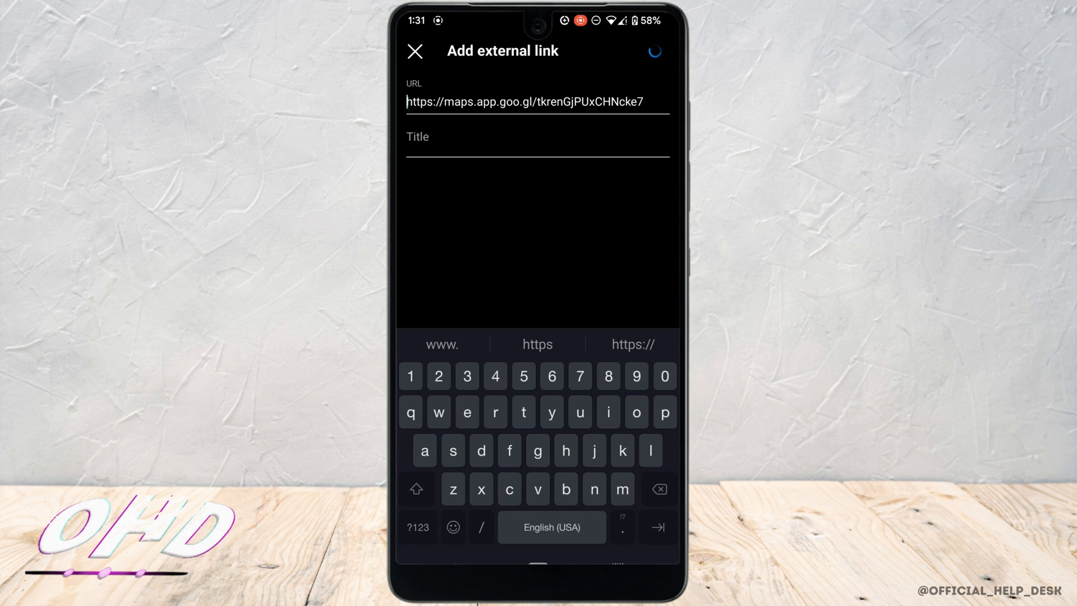
click(653, 50)
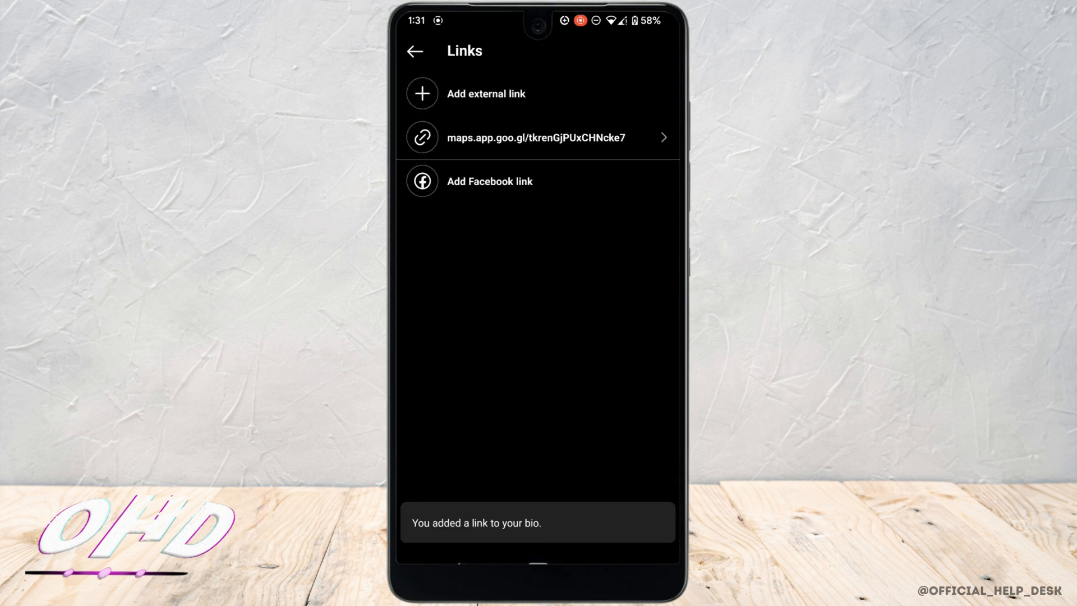
Step: Return to Edit profile and save so the Sydney Airport link appears under the bio
click(415, 51)
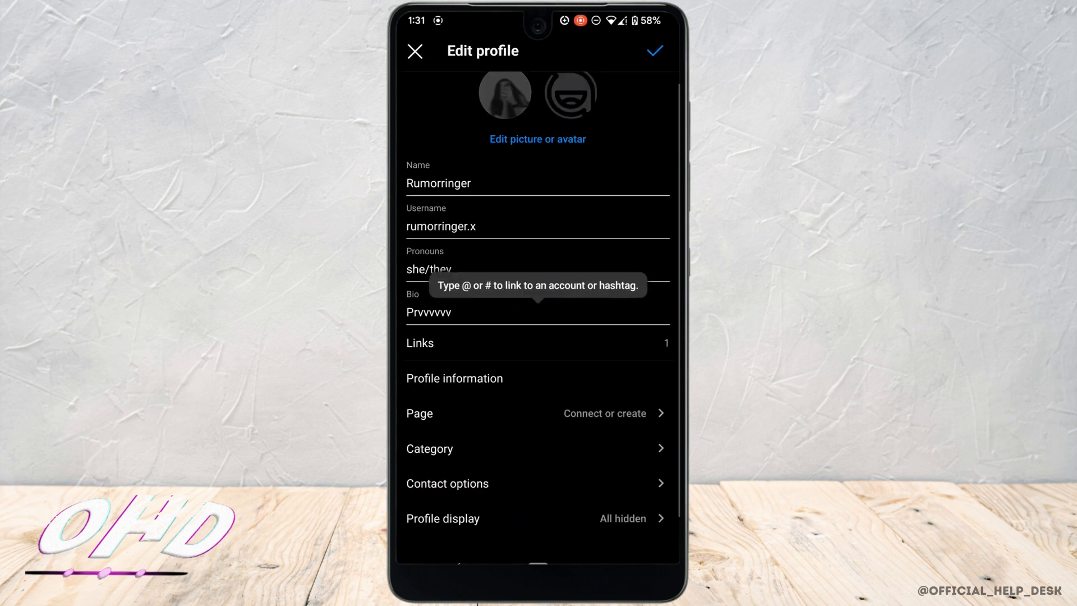
click(653, 51)
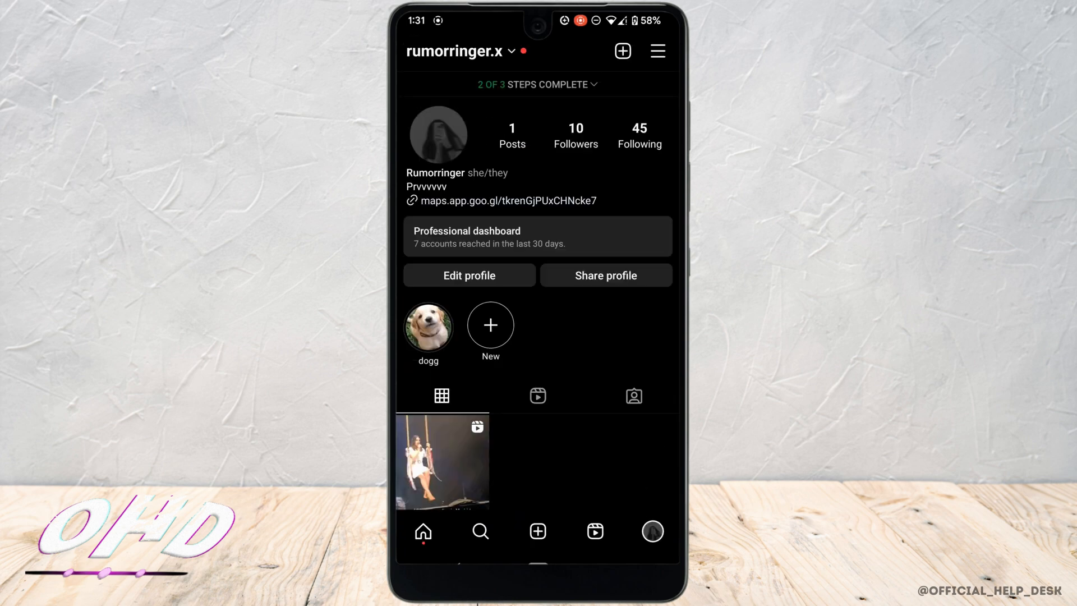